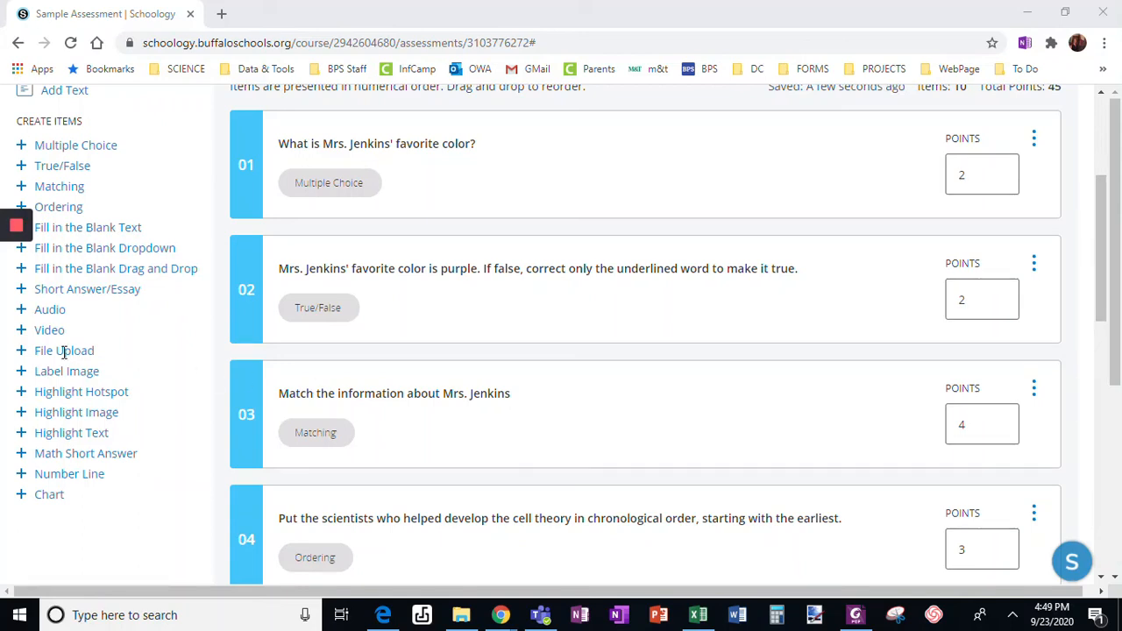
Add a File Upload question as item 11 from the Create Items list.
left_click(63, 350)
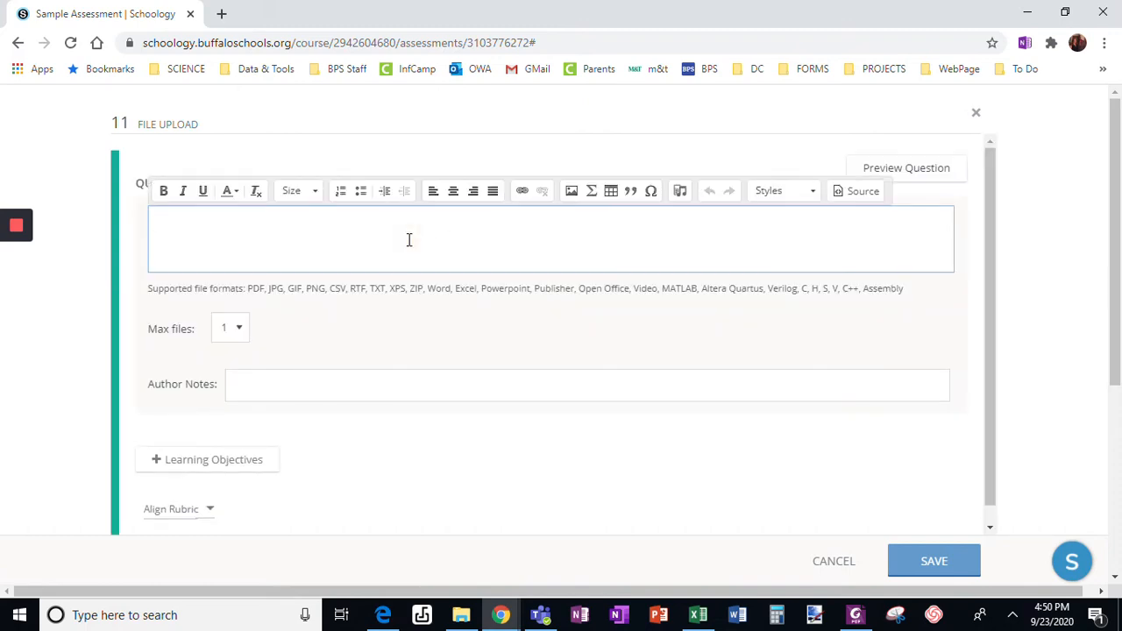
Write the prompt asking students to make a meme about this school year and upload it to this question.
type("Make a meme")
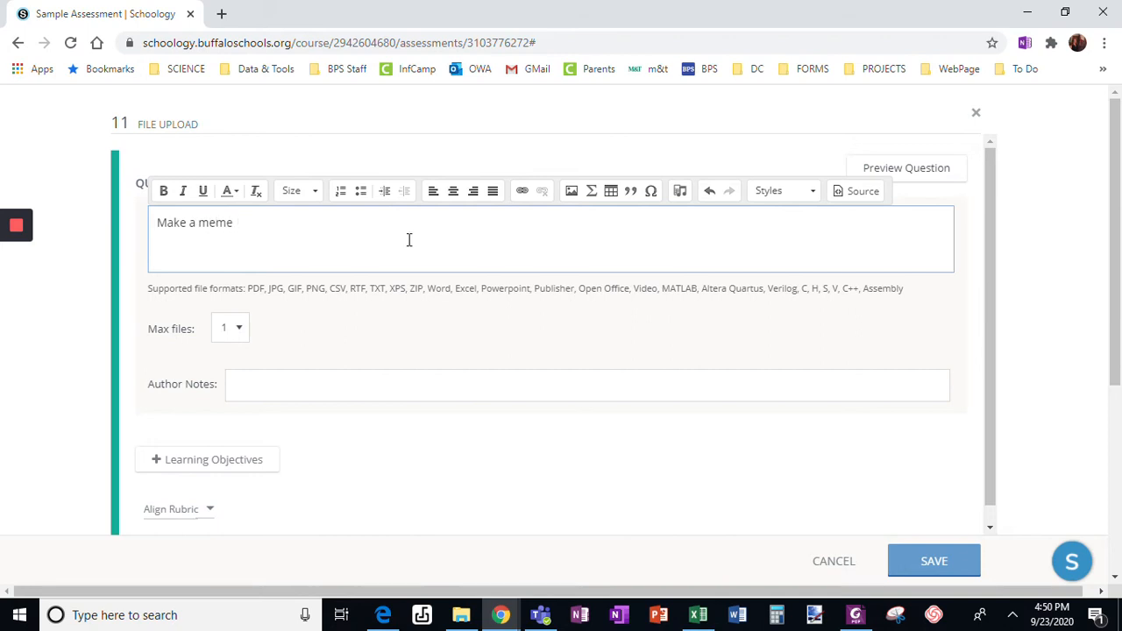
type("about")
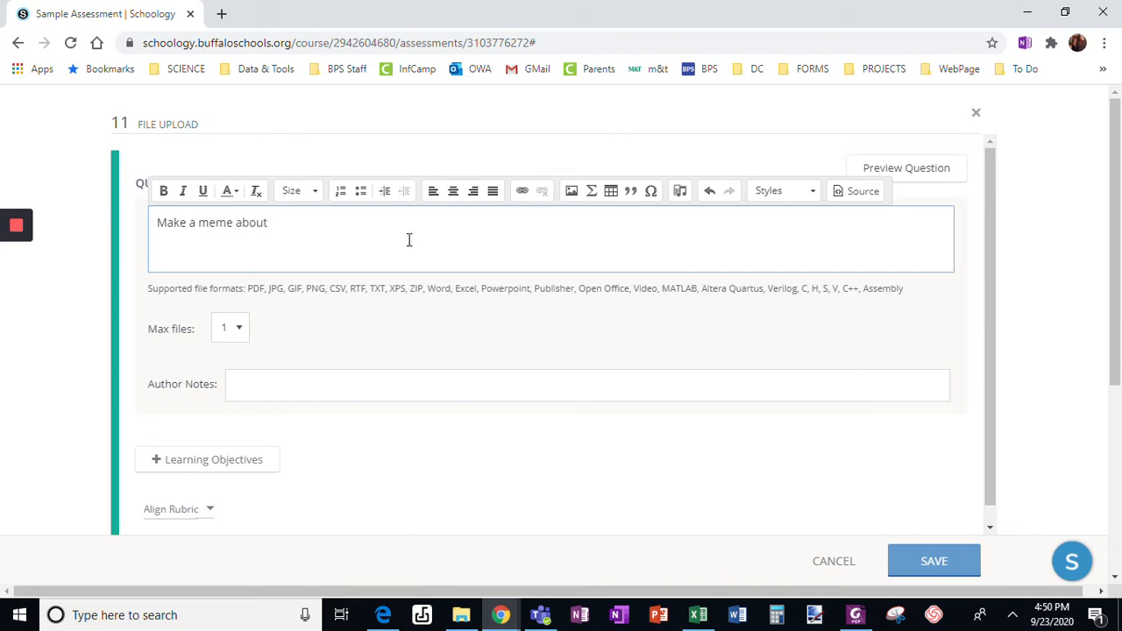
type("how you fe")
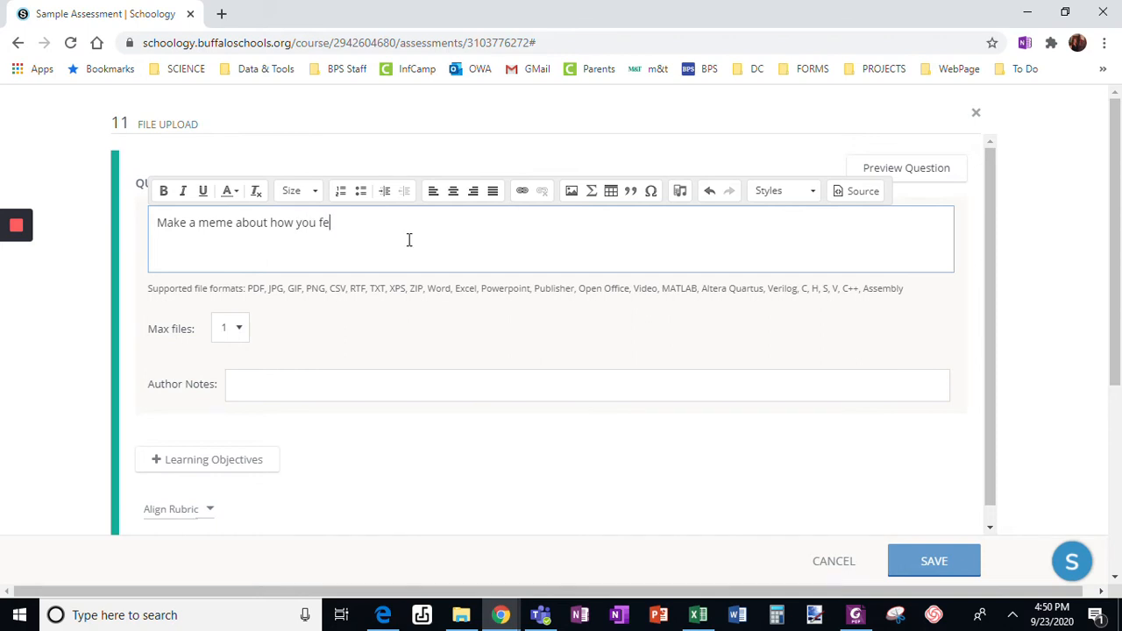
type("el about this school year so far.")
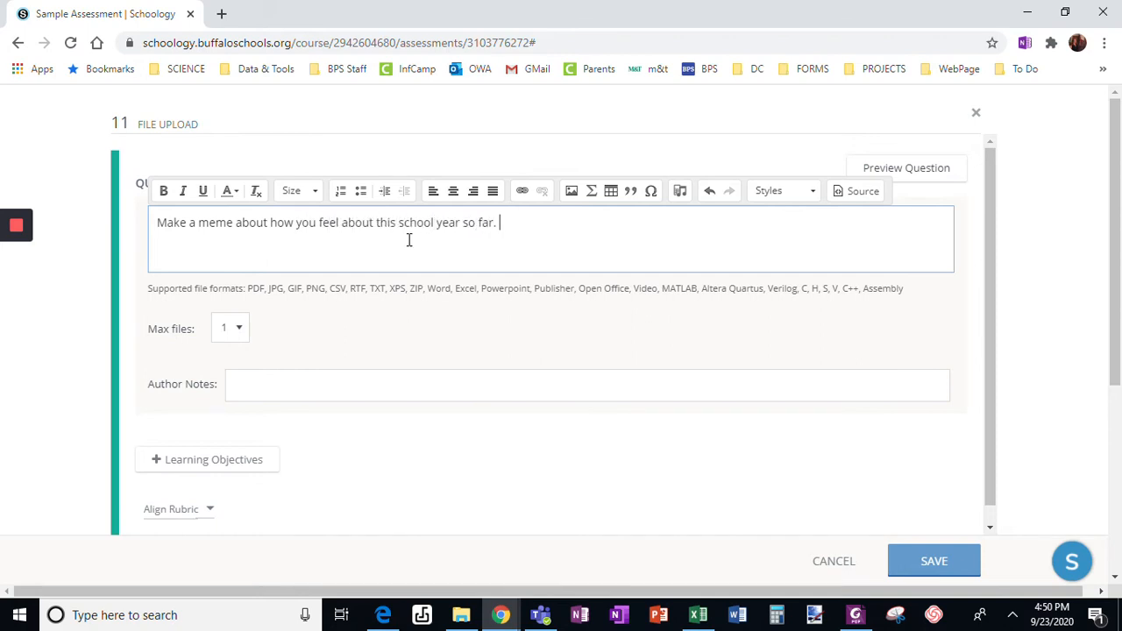
type("Uploa")
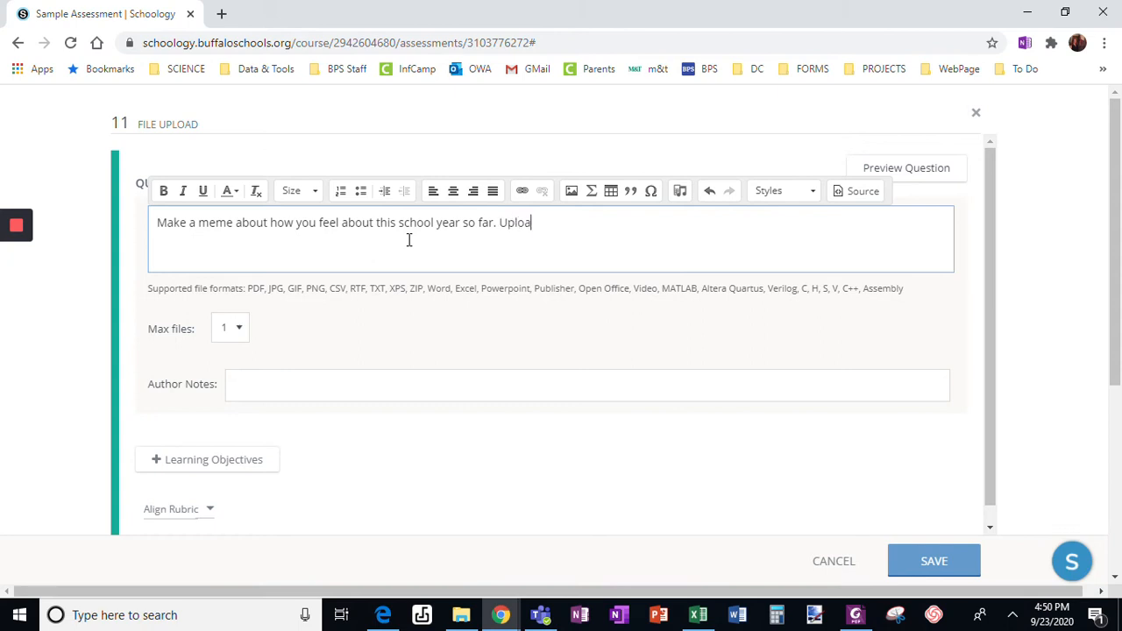
type("d your")
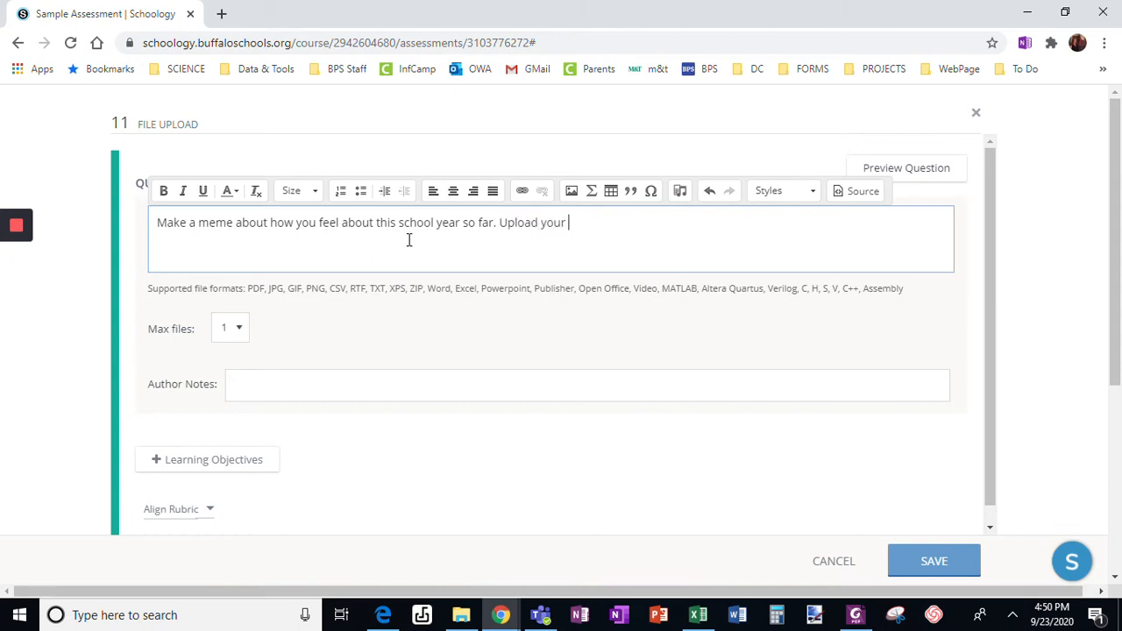
type("meme to this")
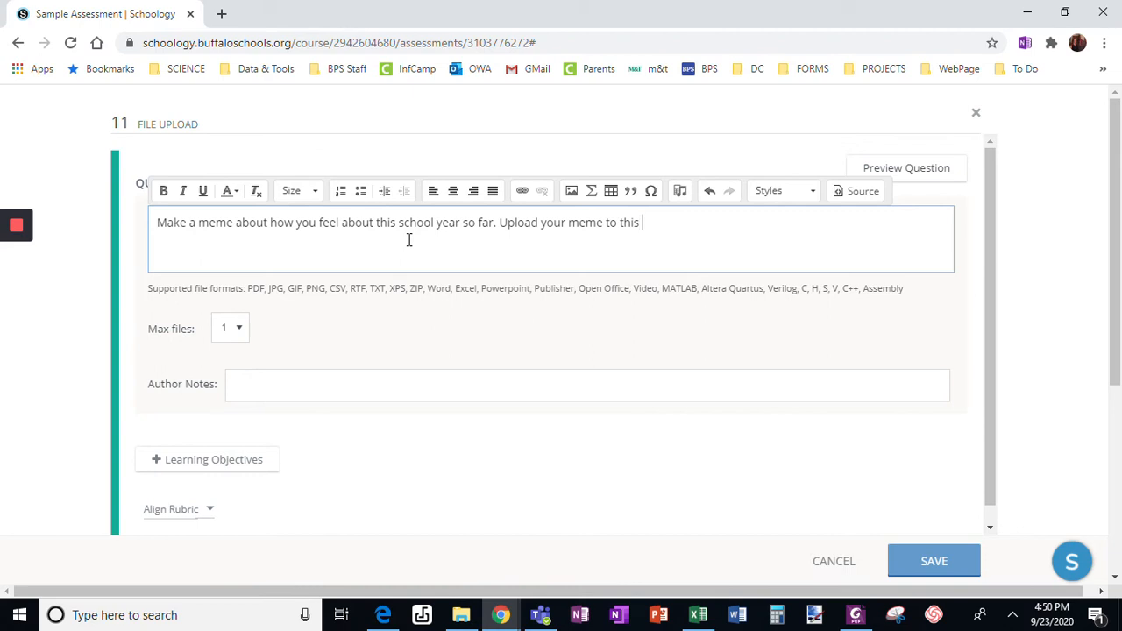
type("ques")
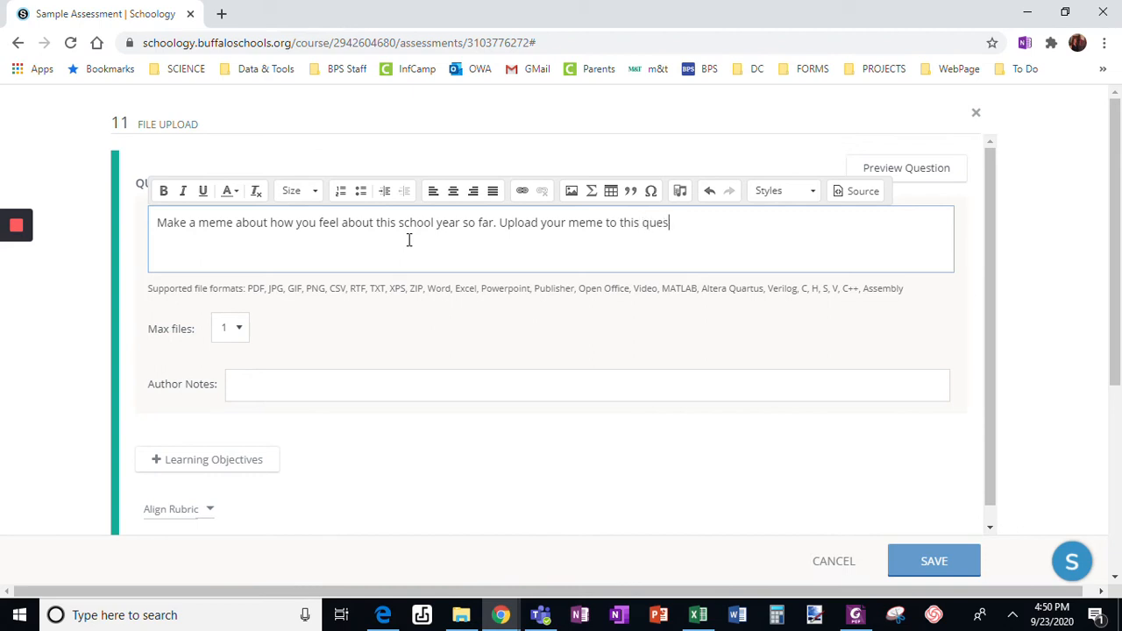
type("tion.")
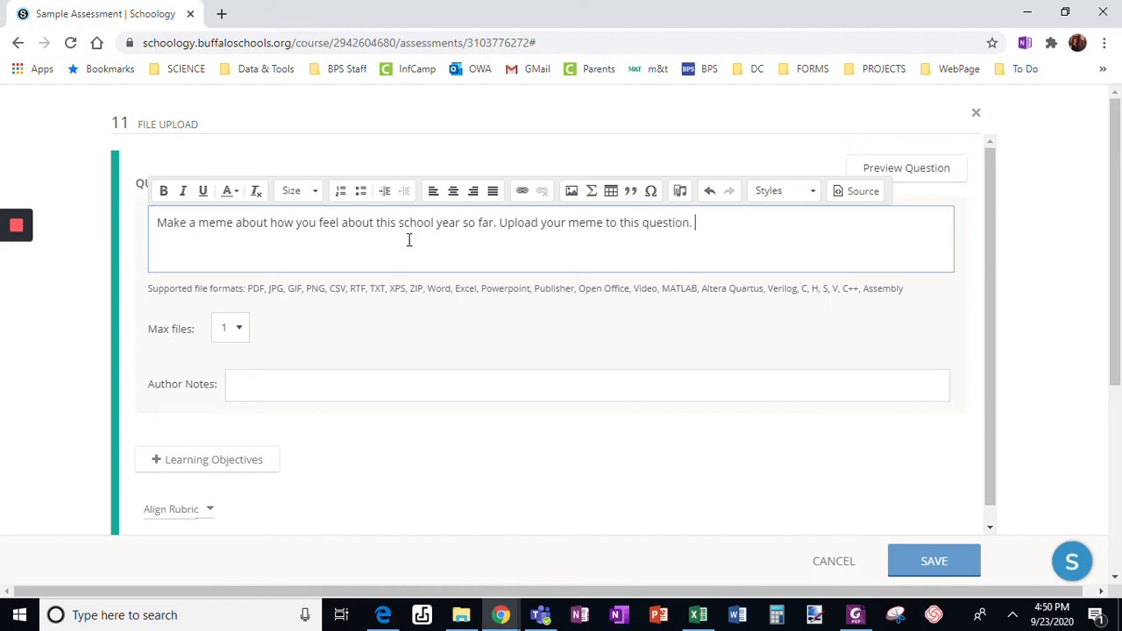
Add 'Use this website to make your meme:' to the prompt, then start a new browser tab.
type("Use this webs")
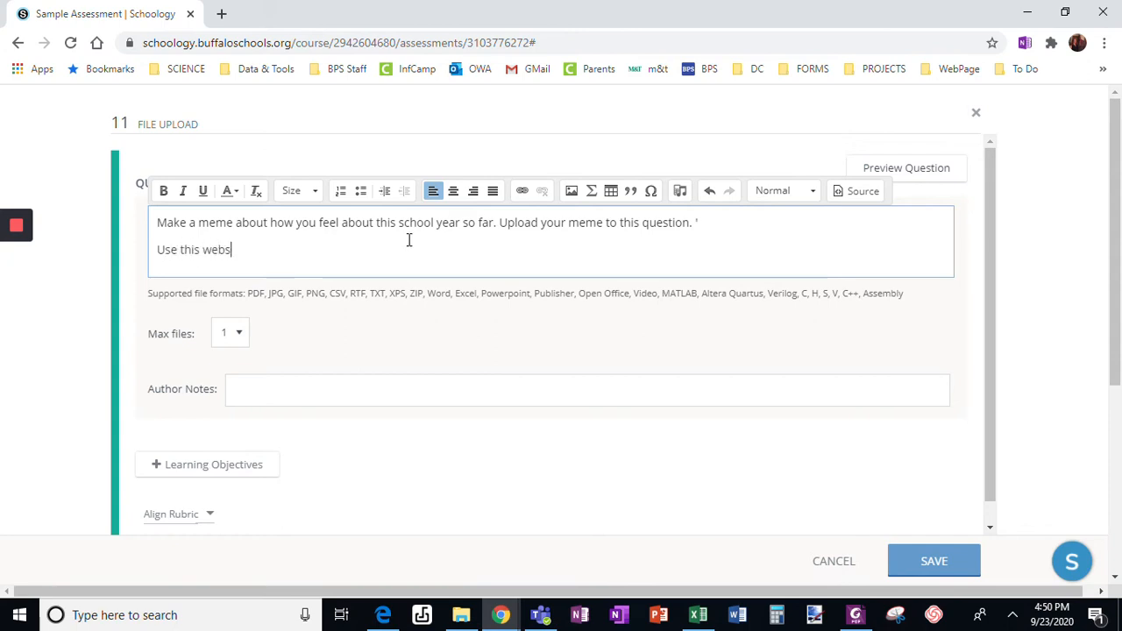
type("ite to make your")
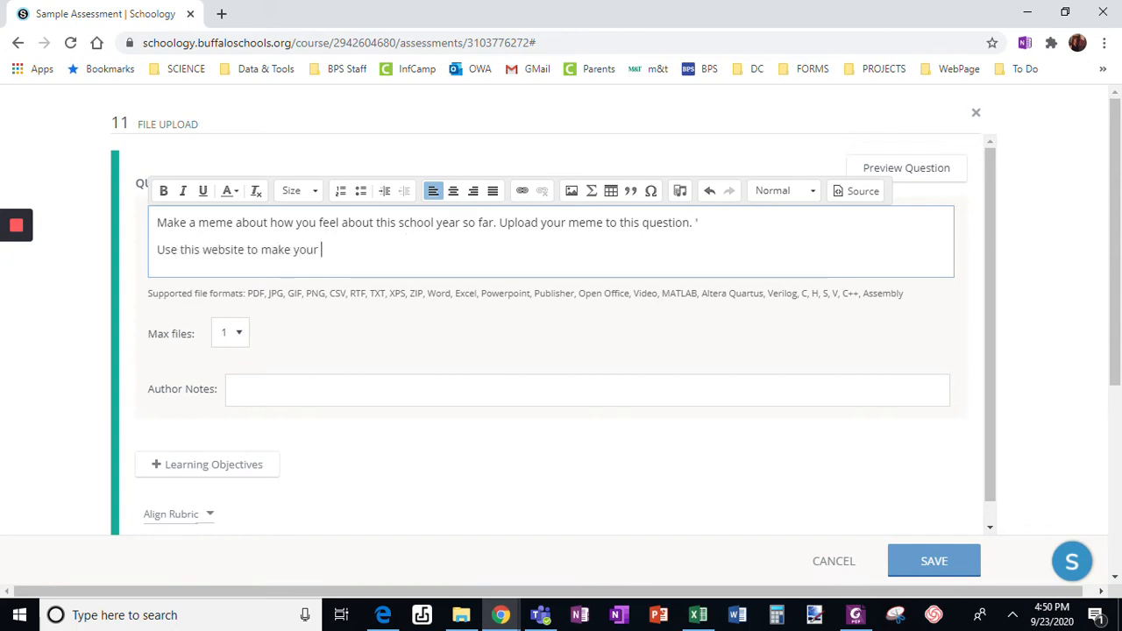
type("meme:")
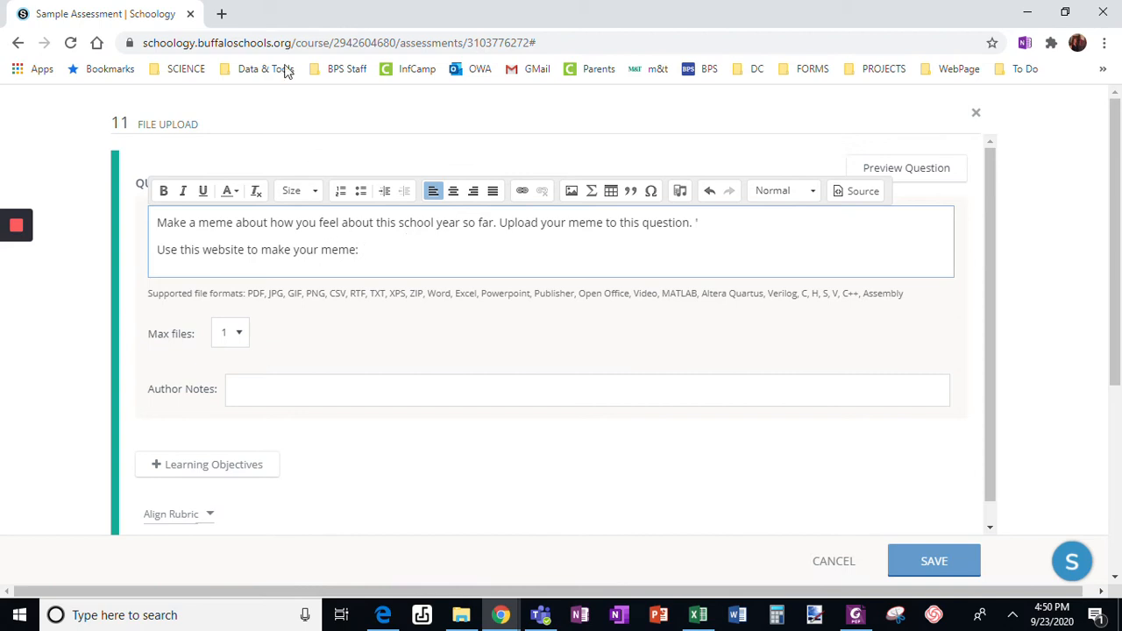
left_click(221, 14)
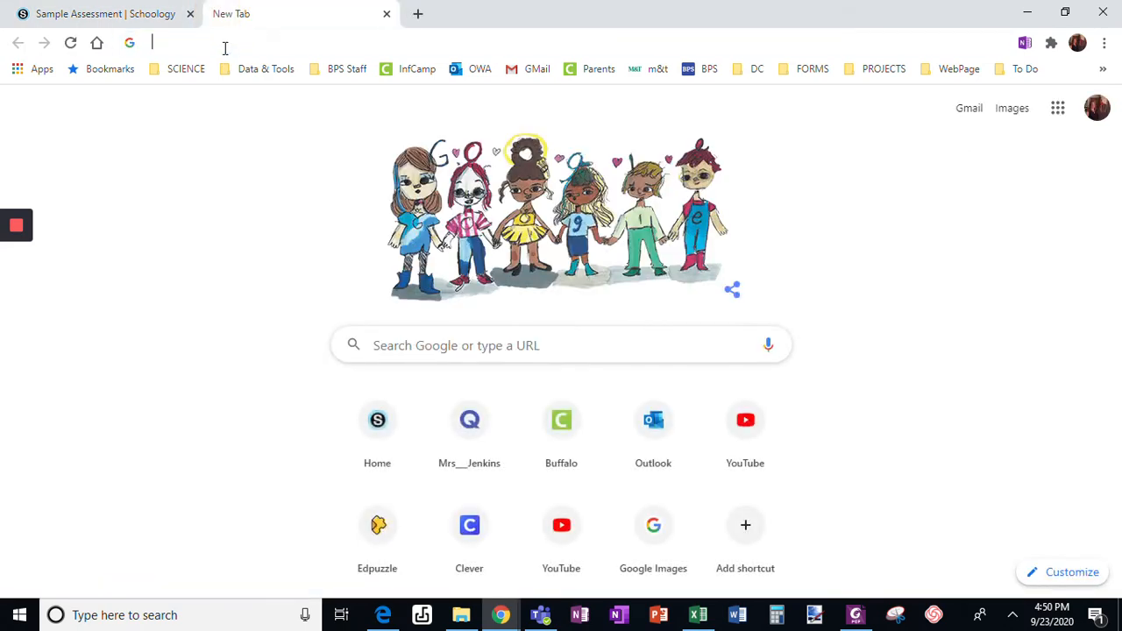
Search Google for 'meme generator', open the Imgflip Meme Generator result, and return to Schoology.
type("meme g")
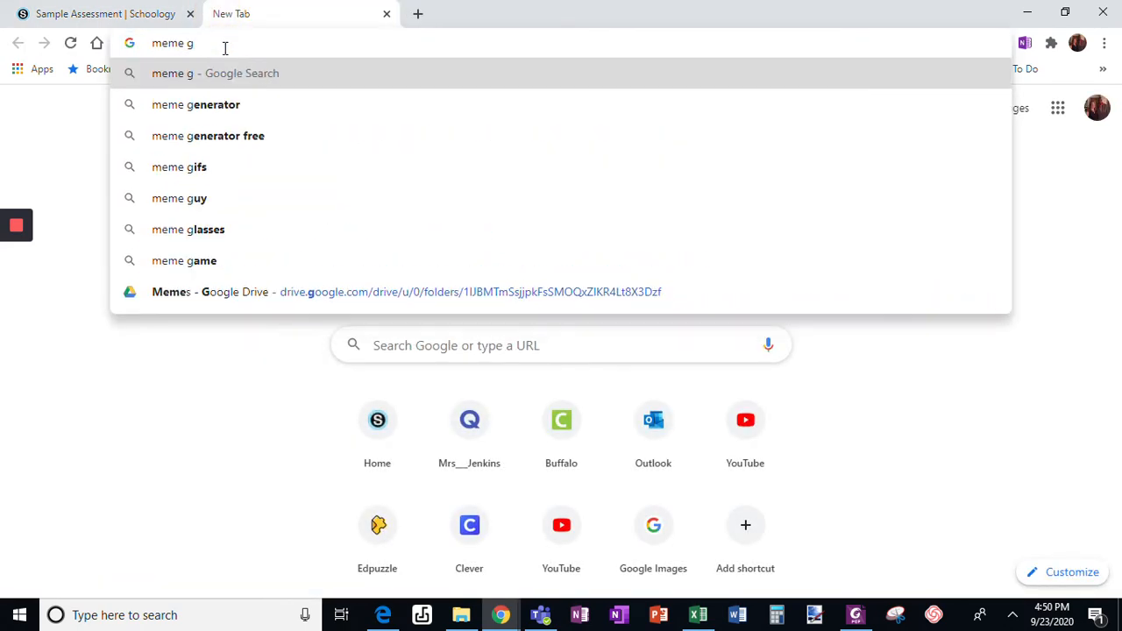
left_click(196, 105)
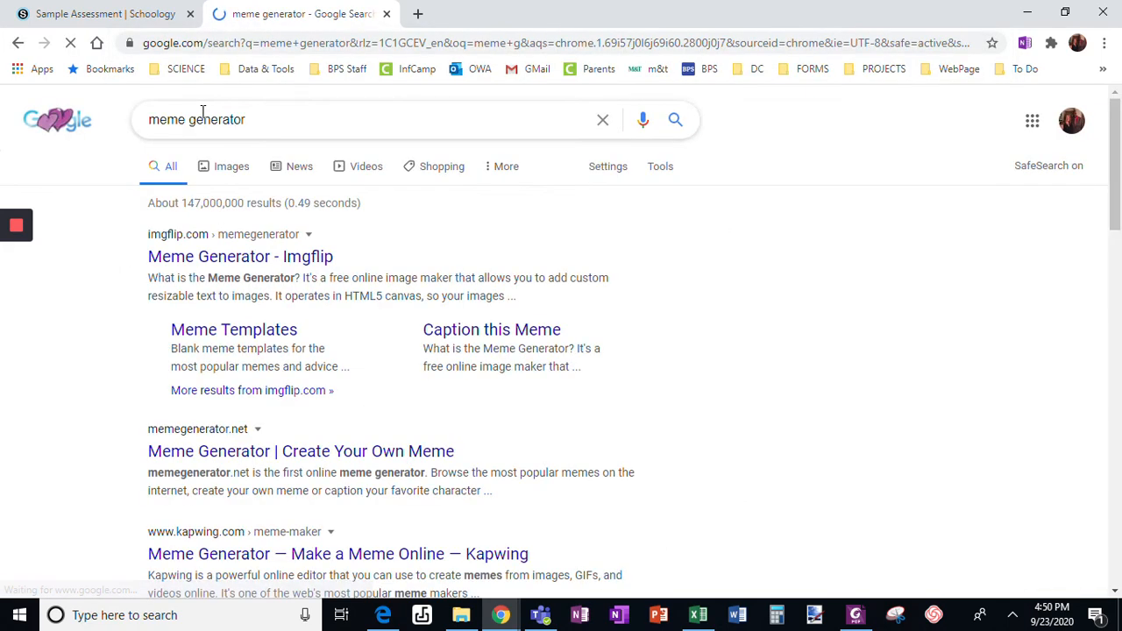
left_click(240, 256)
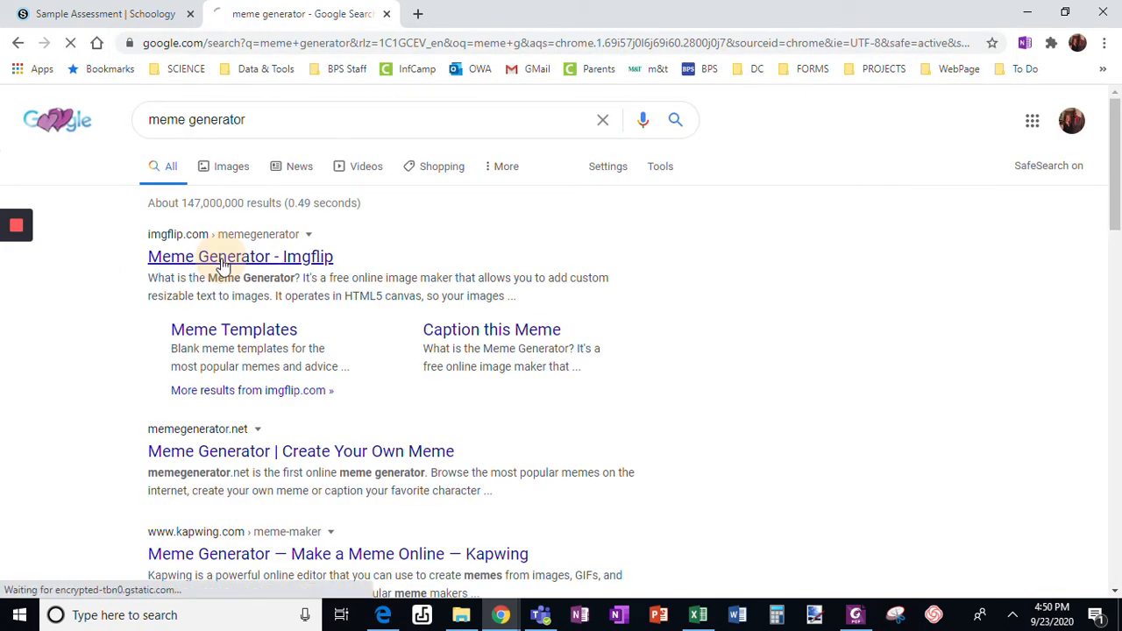
left_click(240, 256)
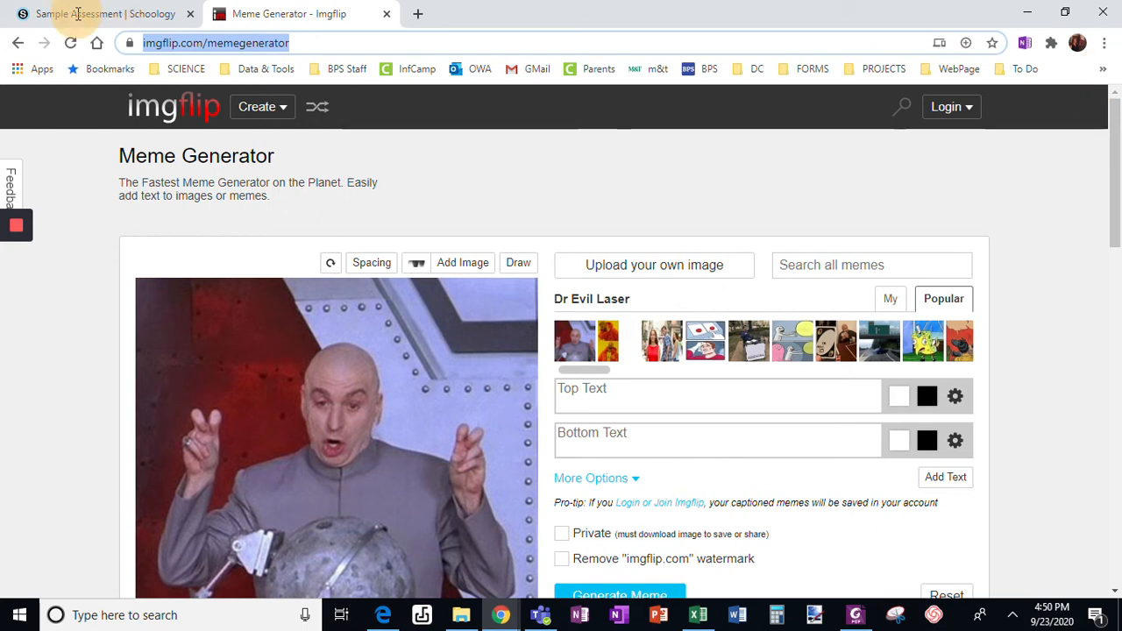
left_click(96, 14)
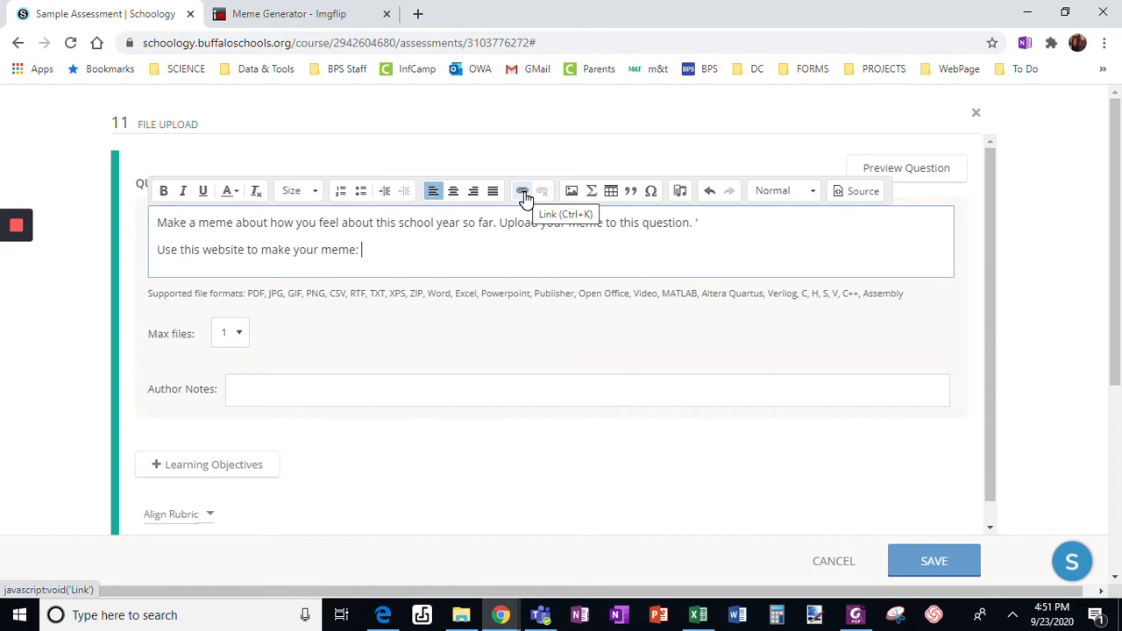
Insert a 'Meme Generator' link to imgflip.com/memegenerator at the end of the prompt.
left_click(522, 191)
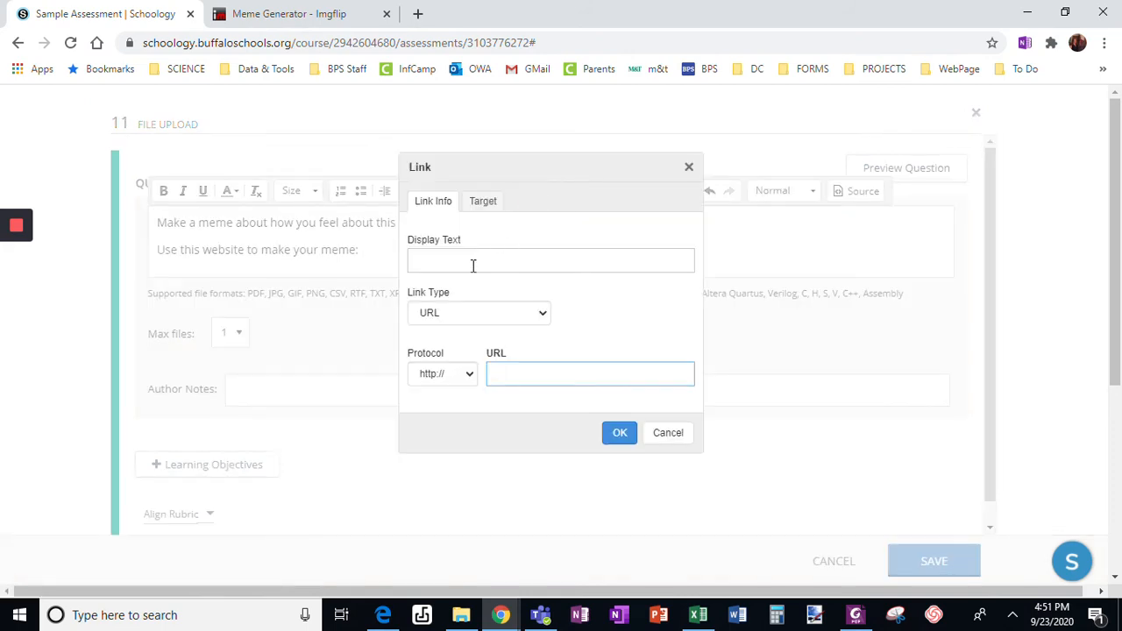
left_click(551, 260)
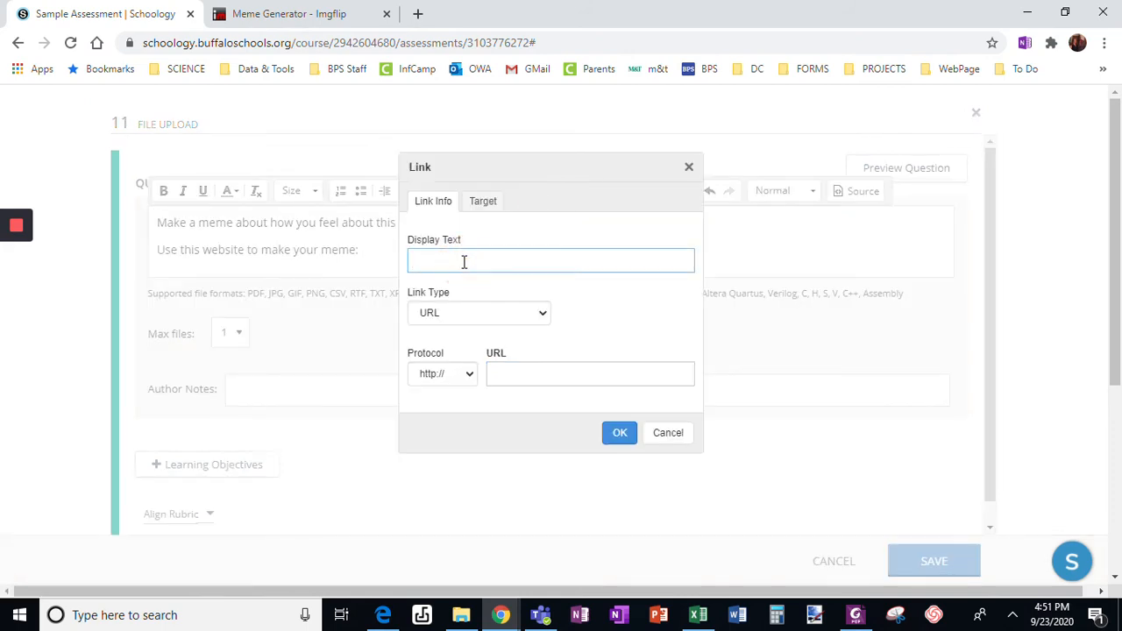
type("Meme Generator")
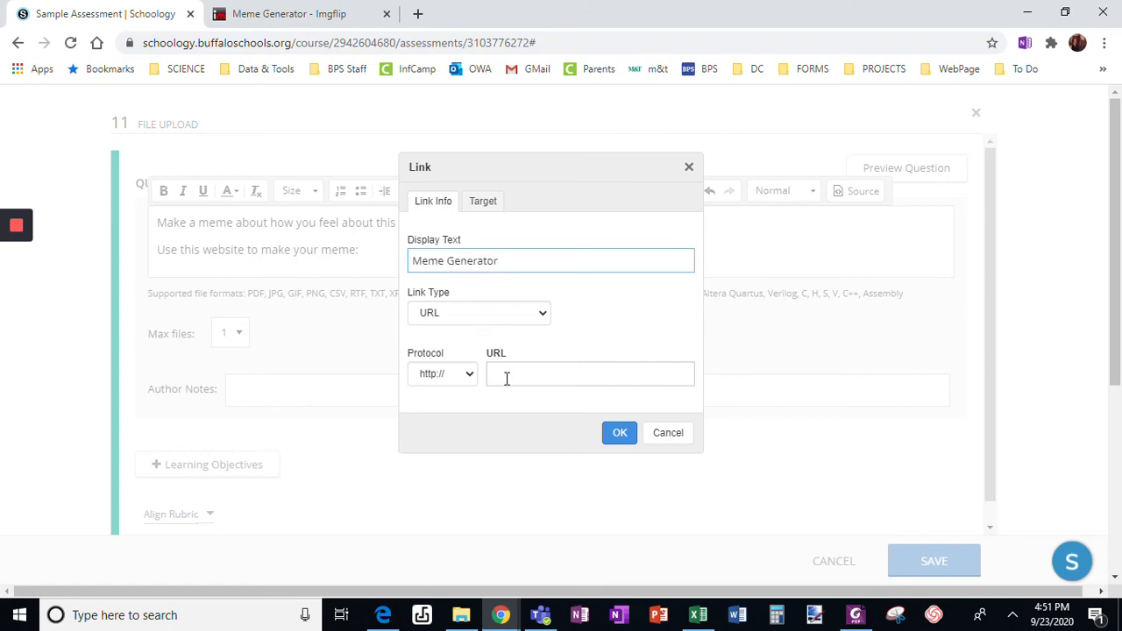
type("imgflip.com/memegenerator")
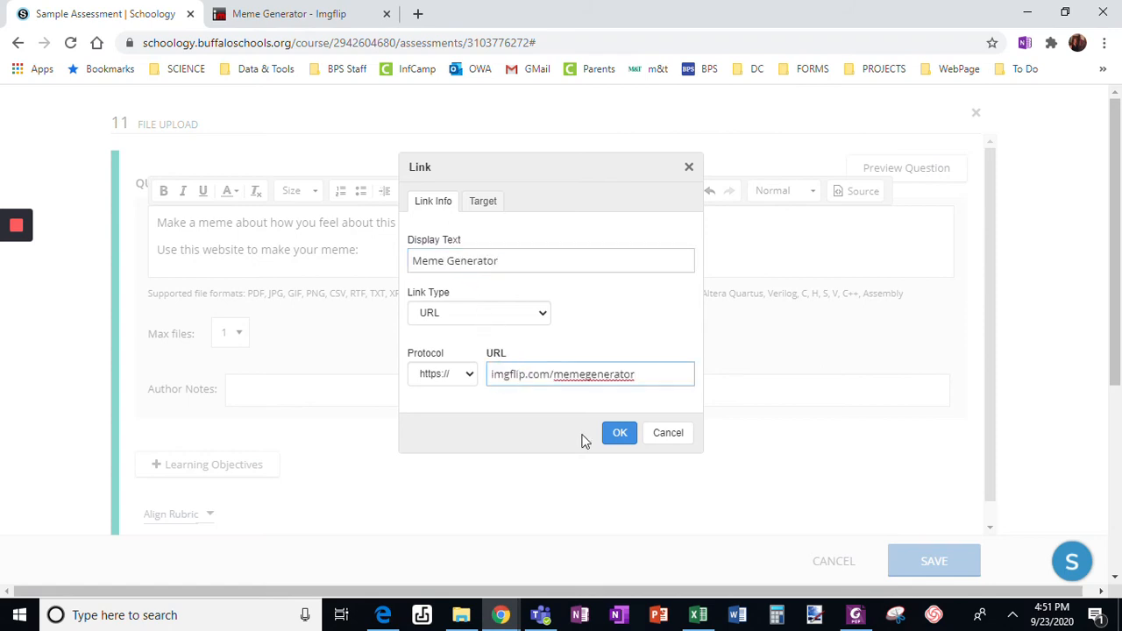
left_click(618, 431)
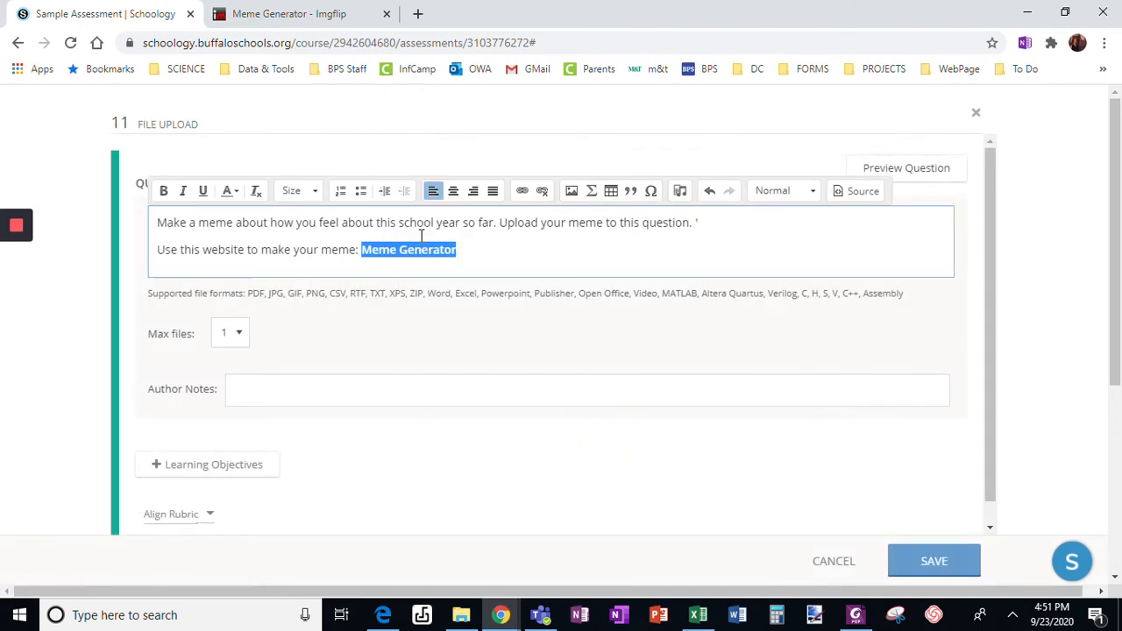
mouse_move(429, 255)
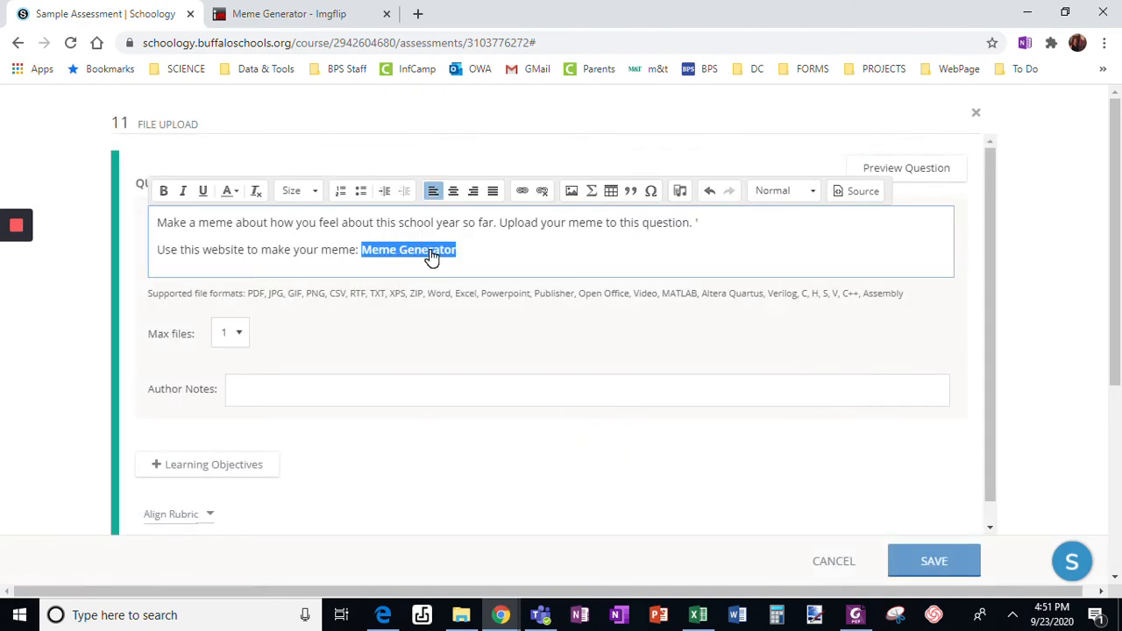
mouse_move(230, 353)
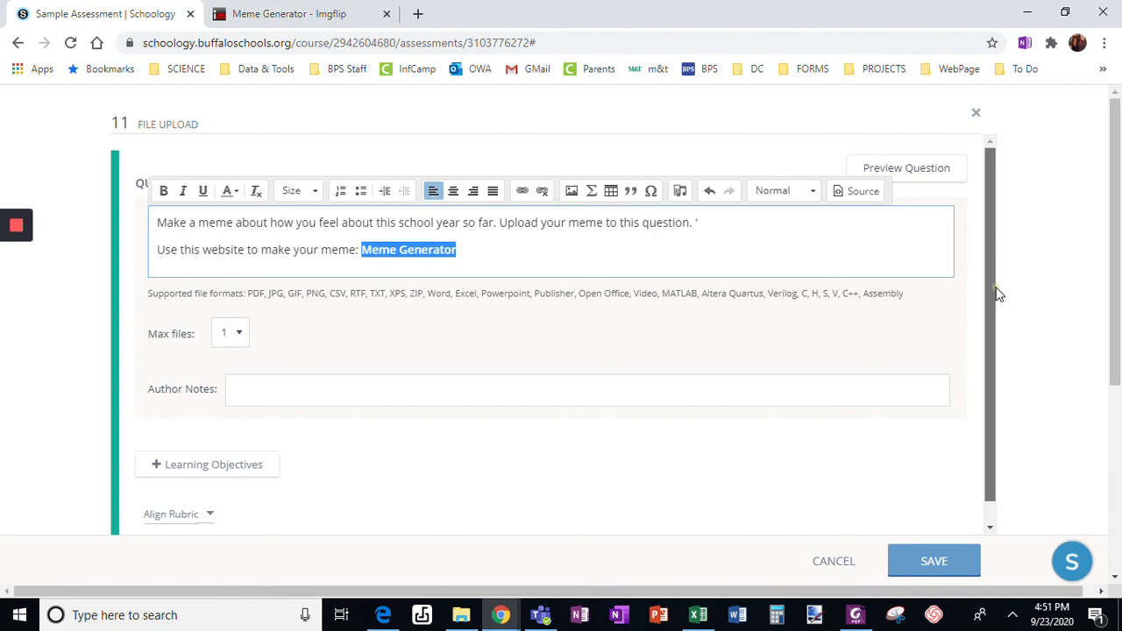
Save question 11 and return to the assessment's question list.
scroll("down", 3)
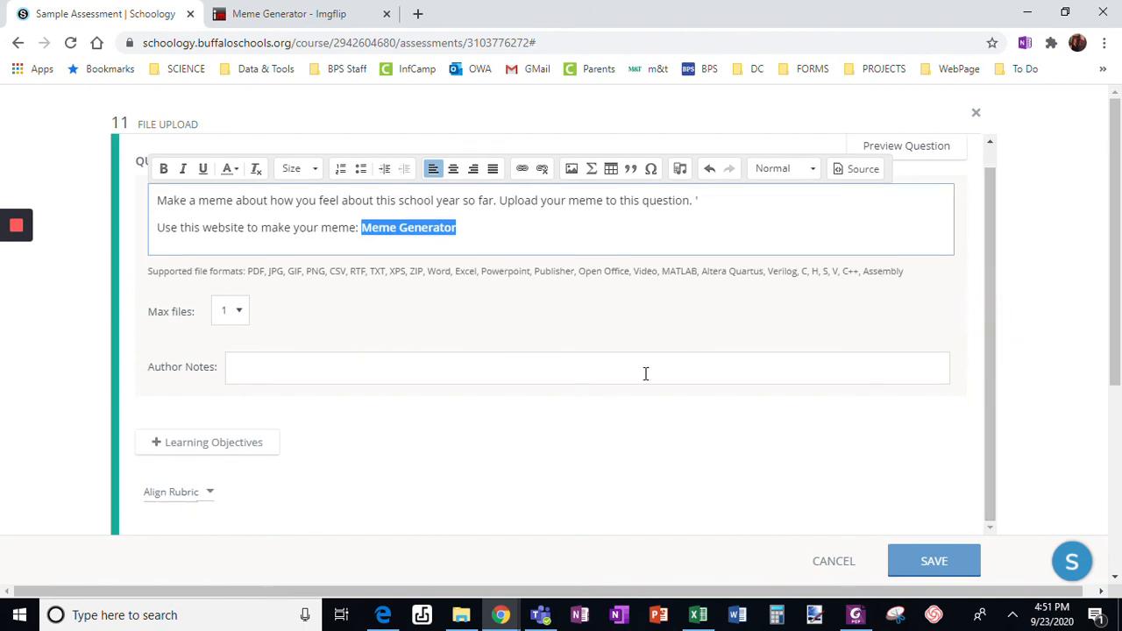
left_click(932, 561)
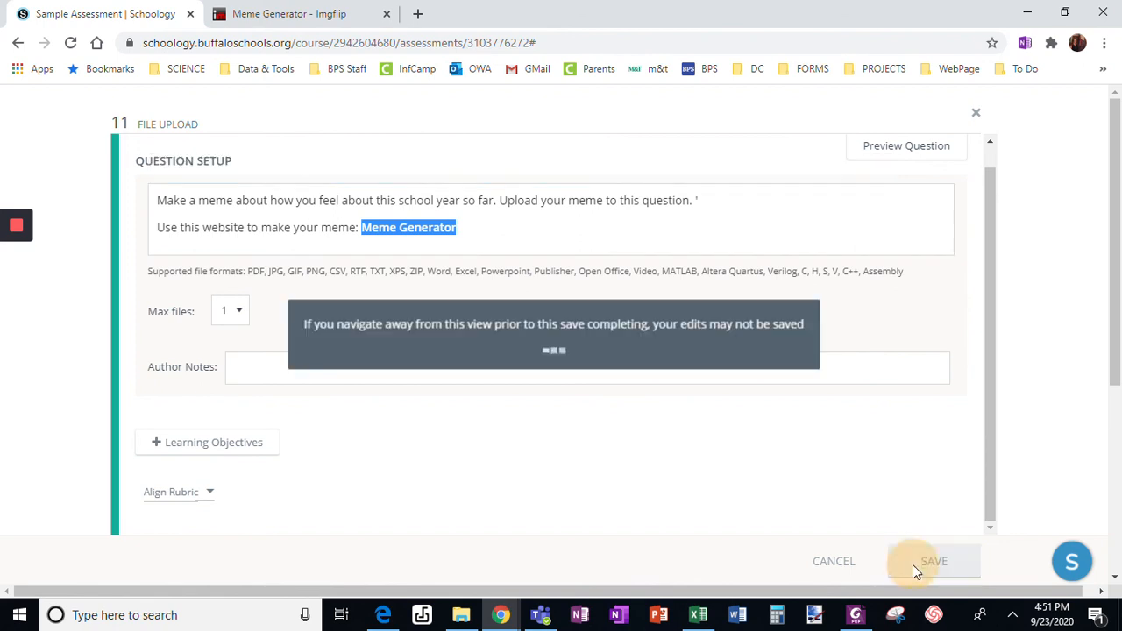
left_click(932, 561)
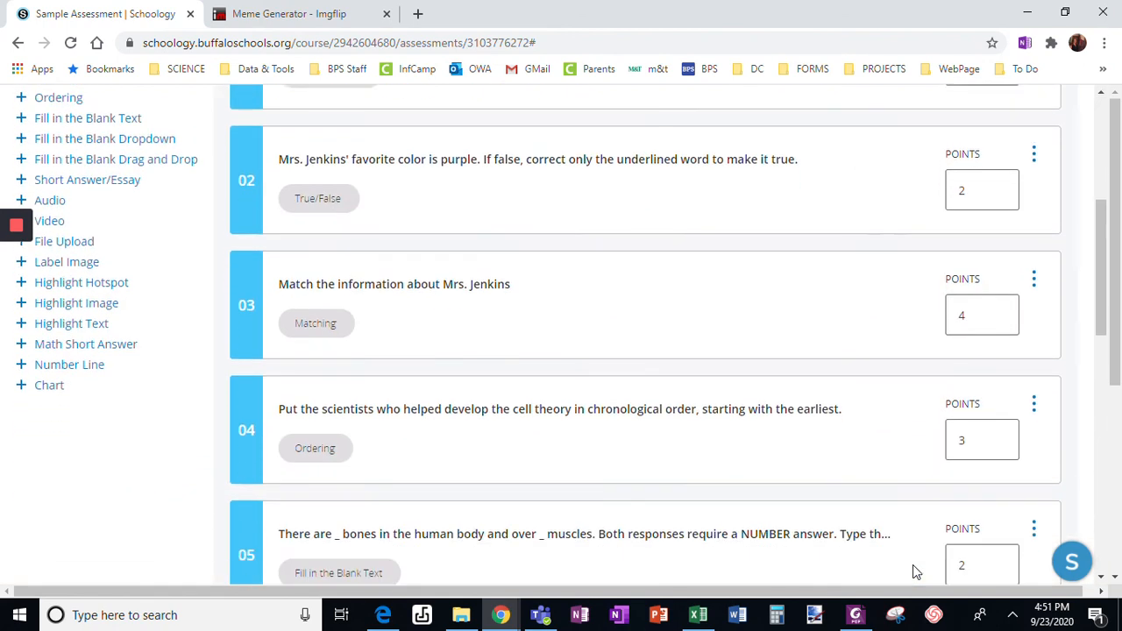
Set question 11's points value to 10 on the question list.
scroll("down", 3)
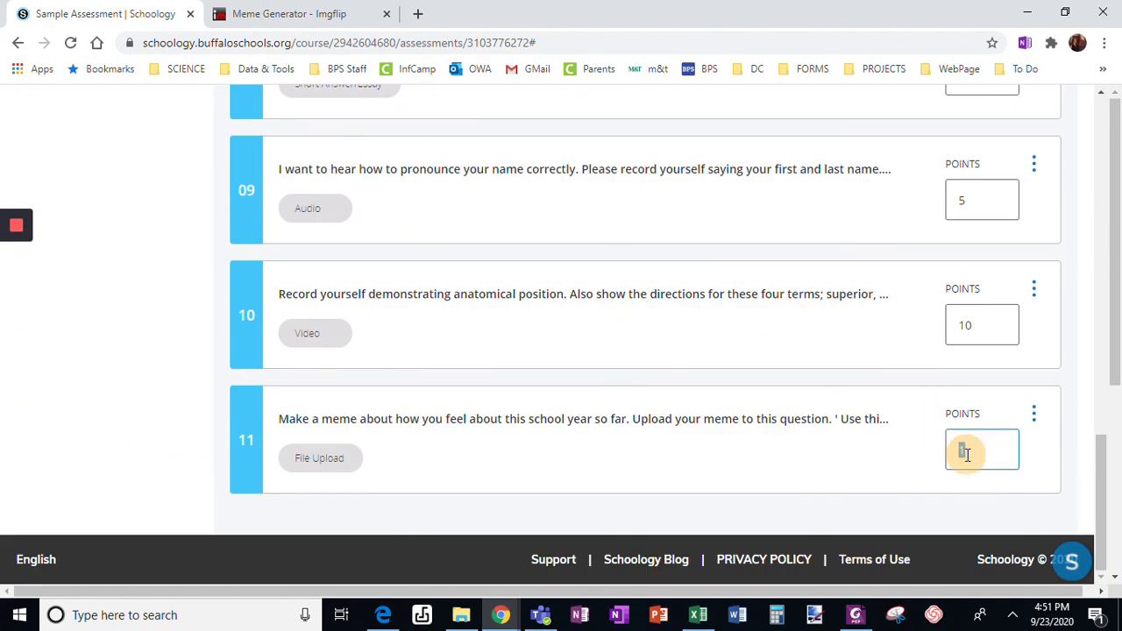
type("10")
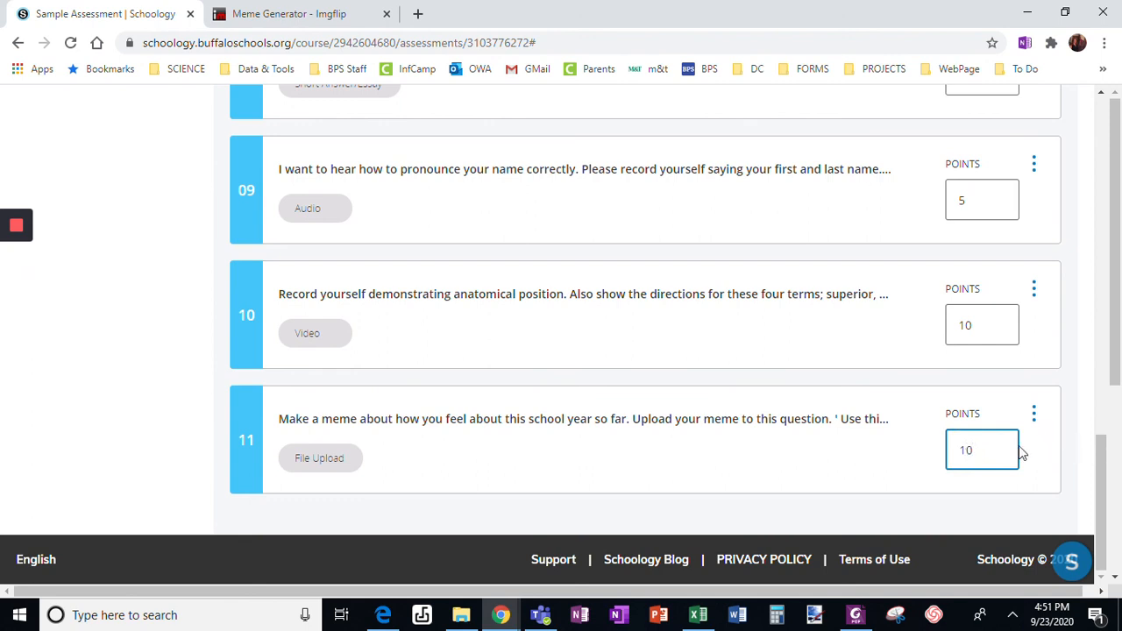
mouse_move(73, 243)
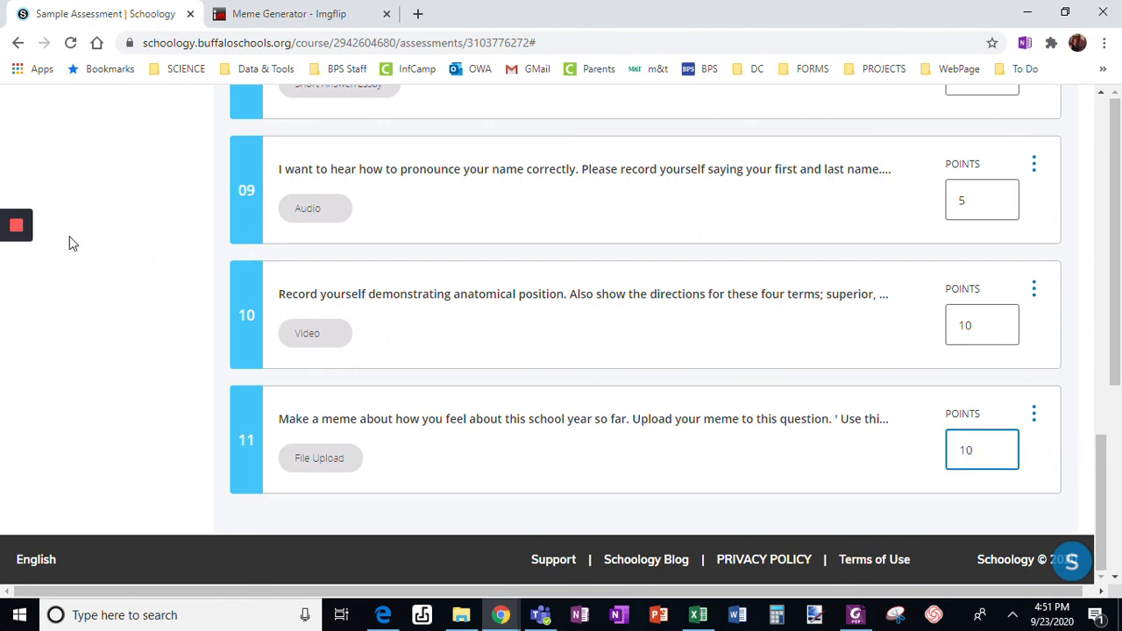